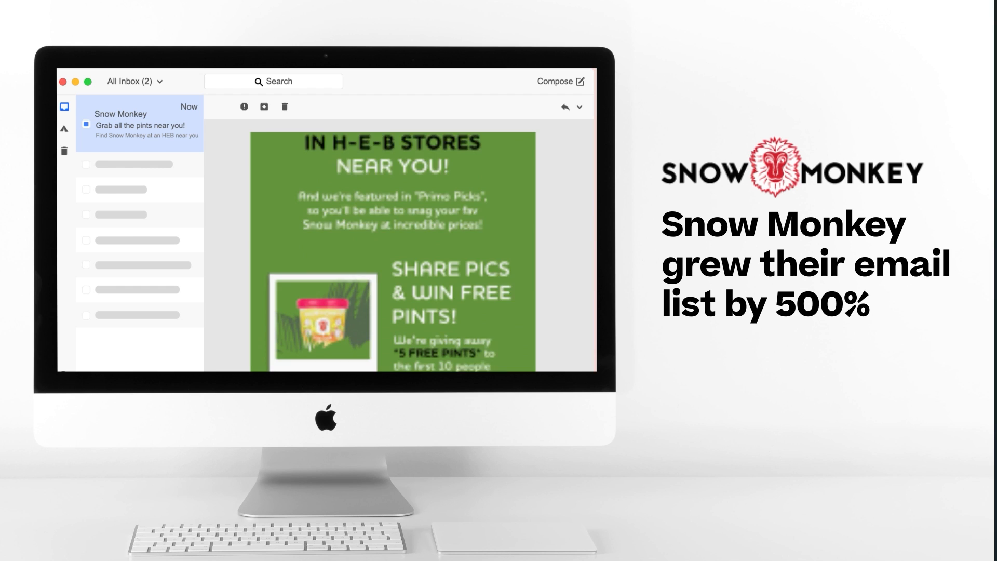
scroll("down", 3)
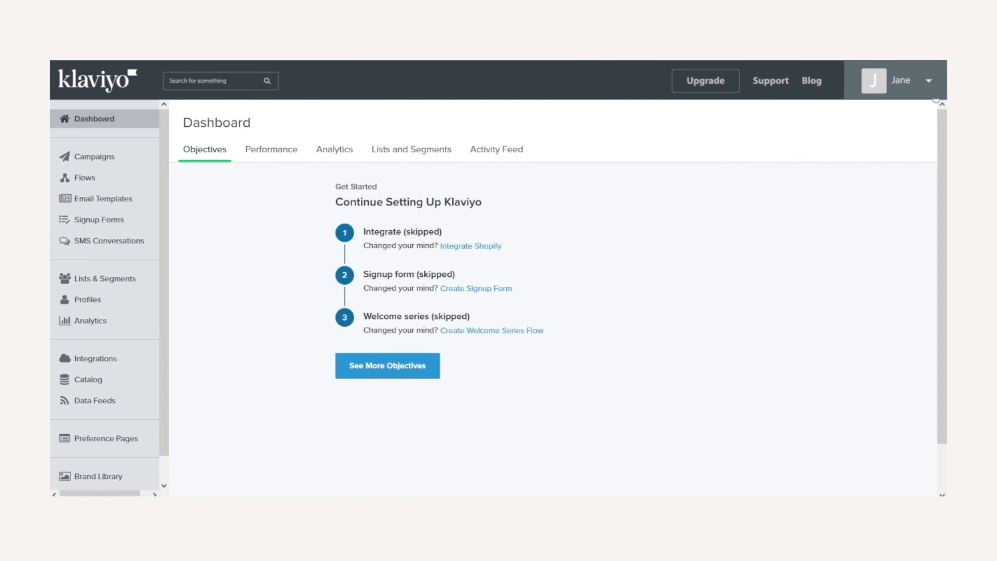
left_click(904, 81)
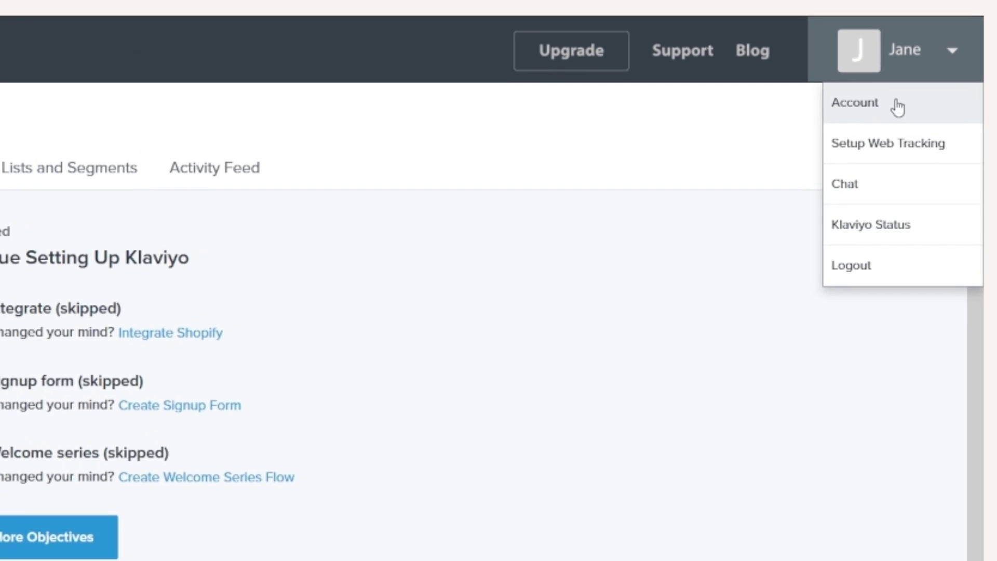
left_click(857, 103)
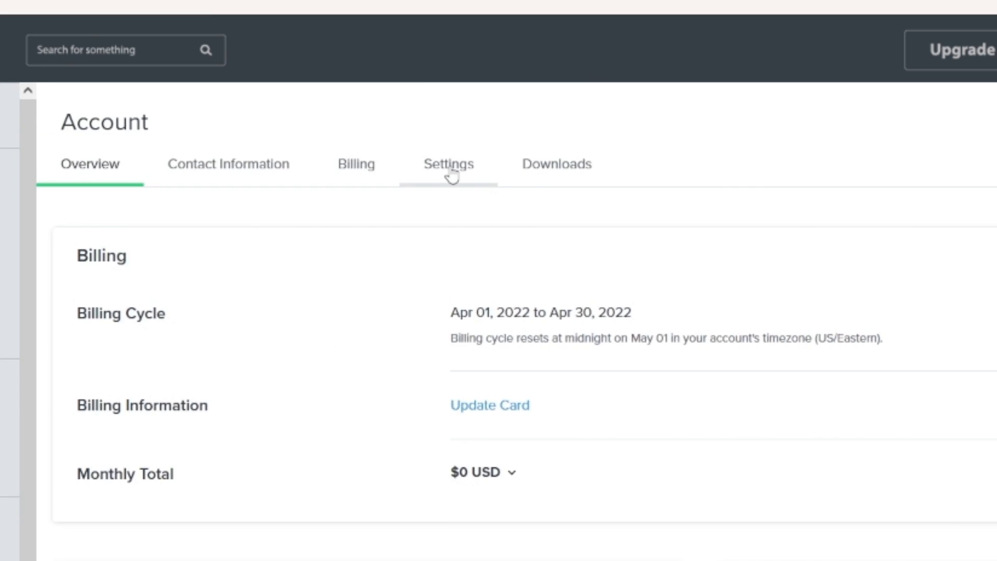
left_click(448, 164)
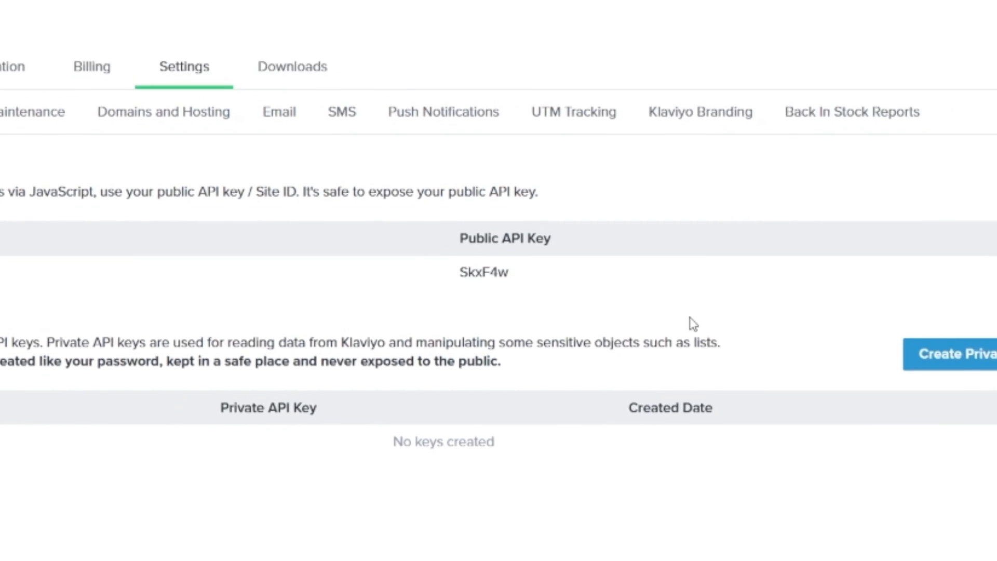
left_click(968, 361)
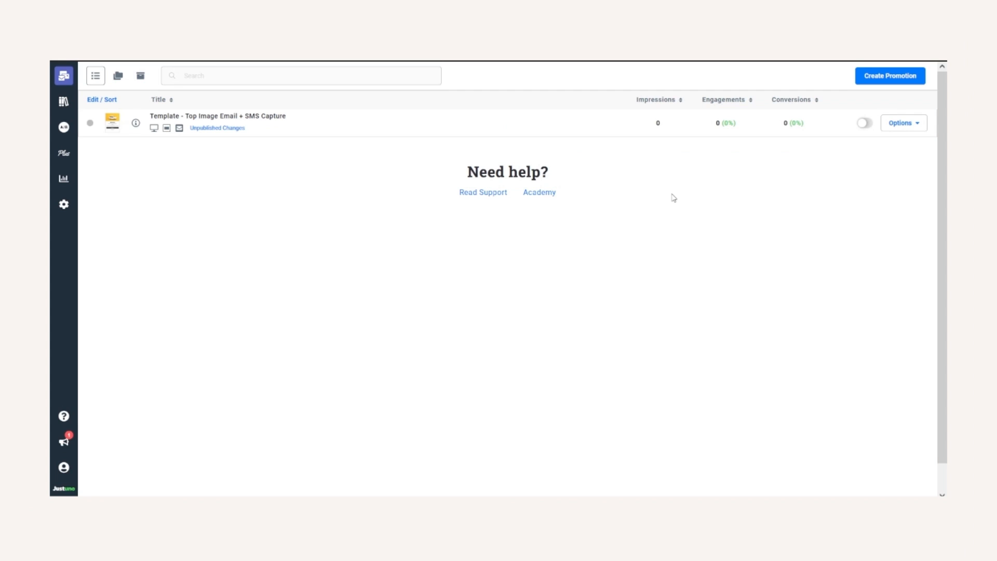
Step: Edit the Top Image Email + SMS Capture template's design and start changing the email form's integration
left_click(904, 123)
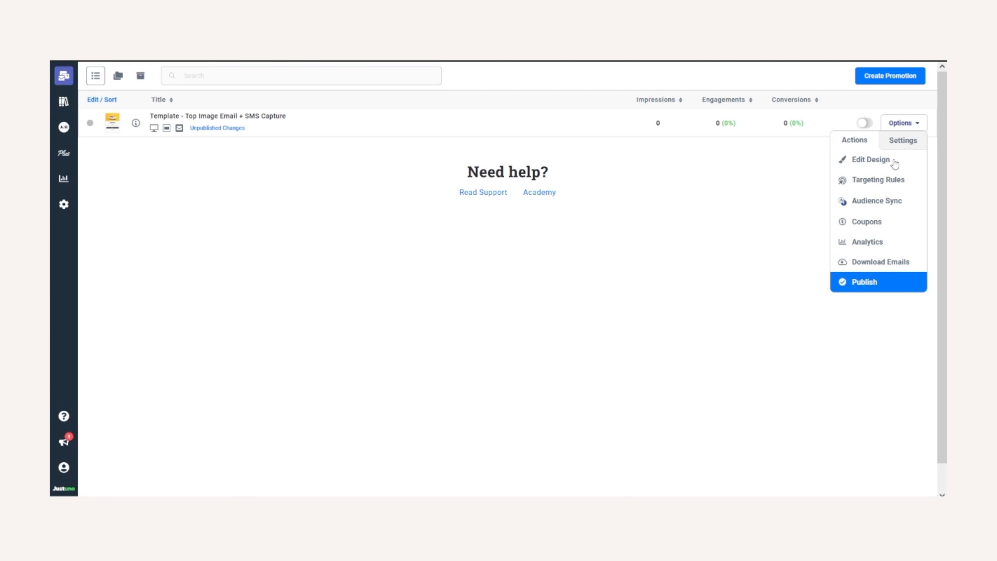
left_click(868, 160)
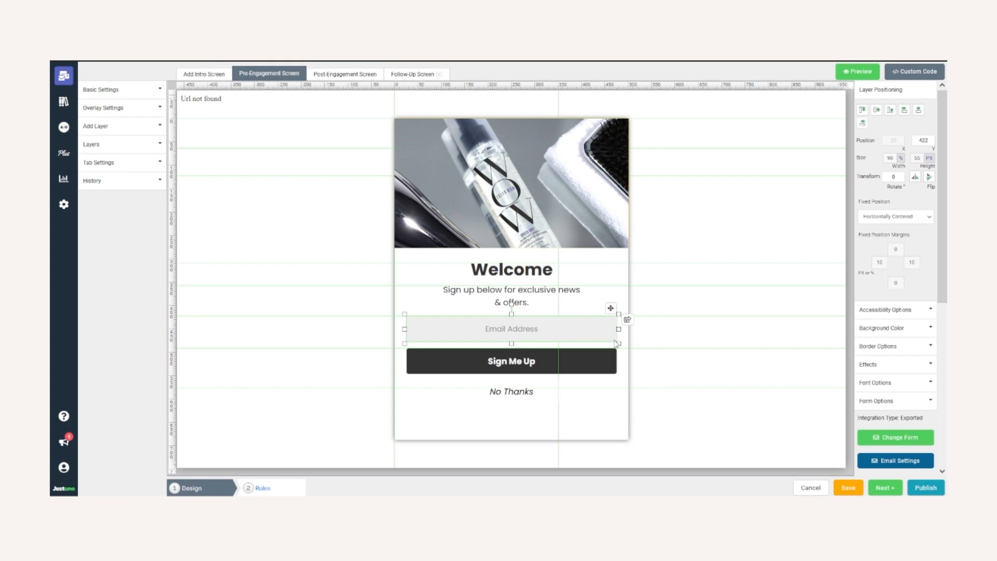
left_click(896, 437)
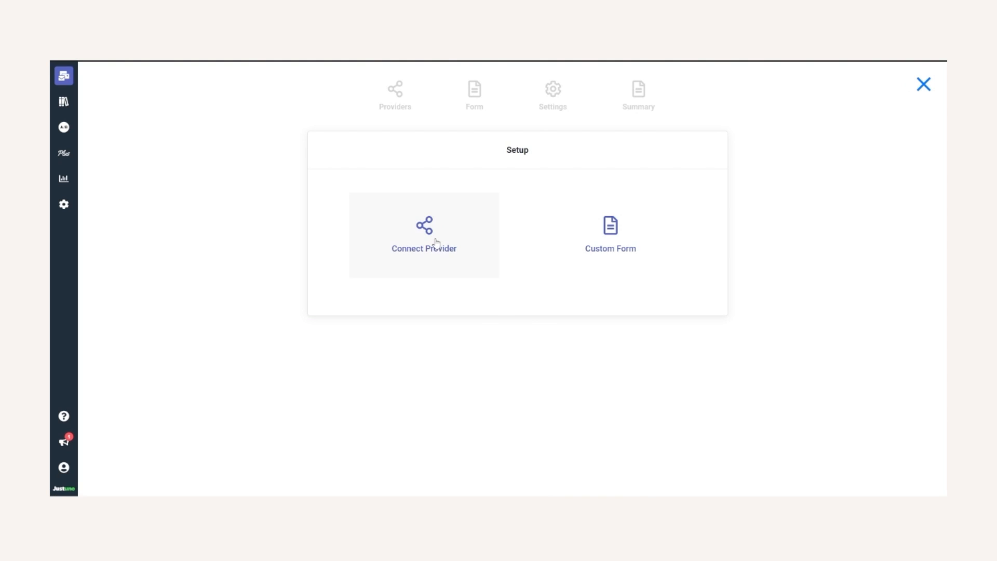
left_click(424, 232)
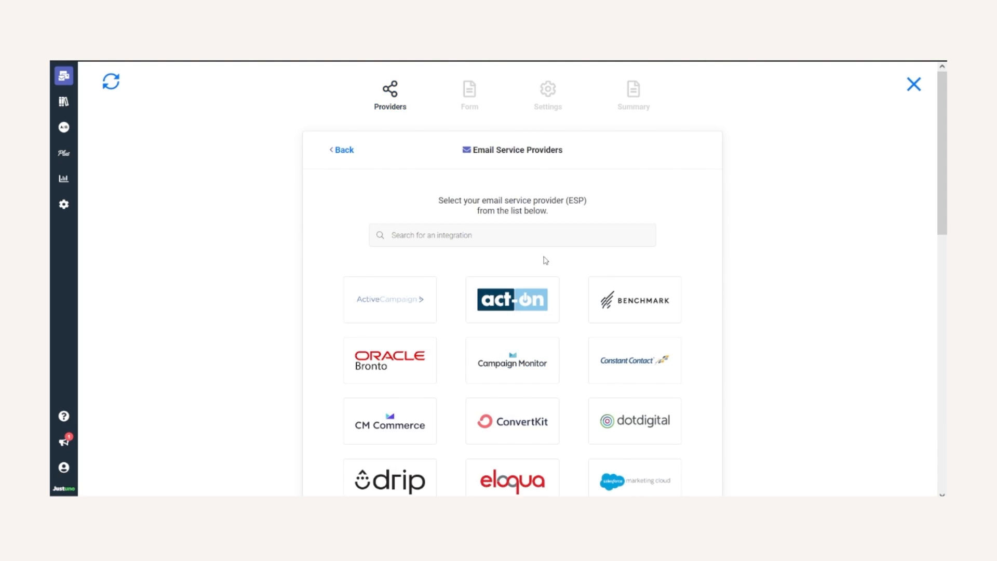
scroll("down", 3)
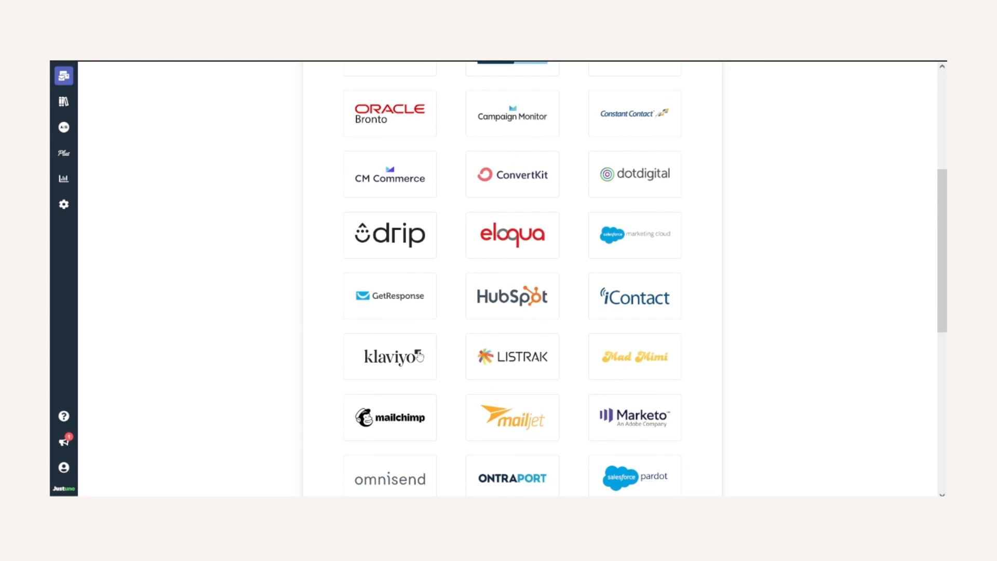
left_click(389, 356)
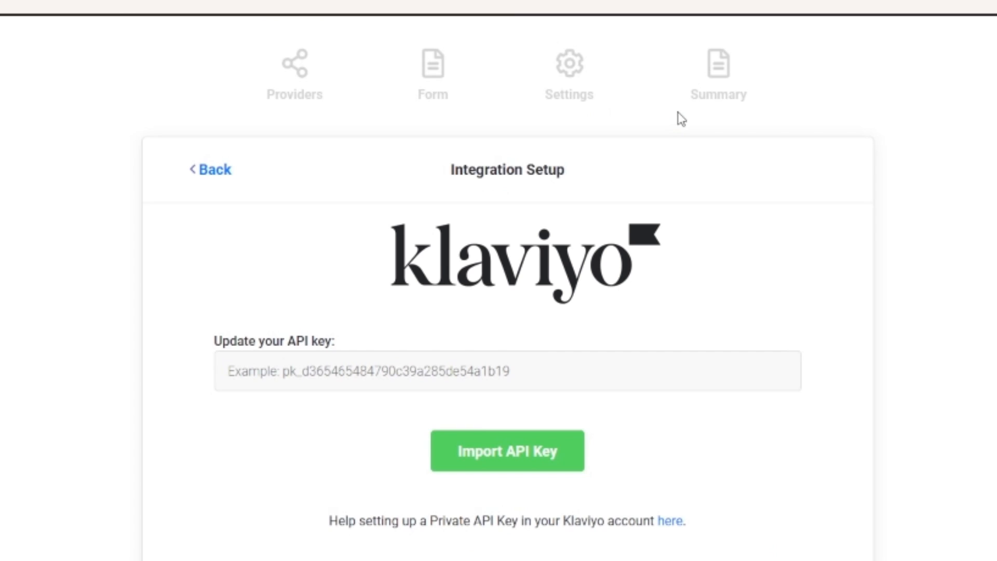
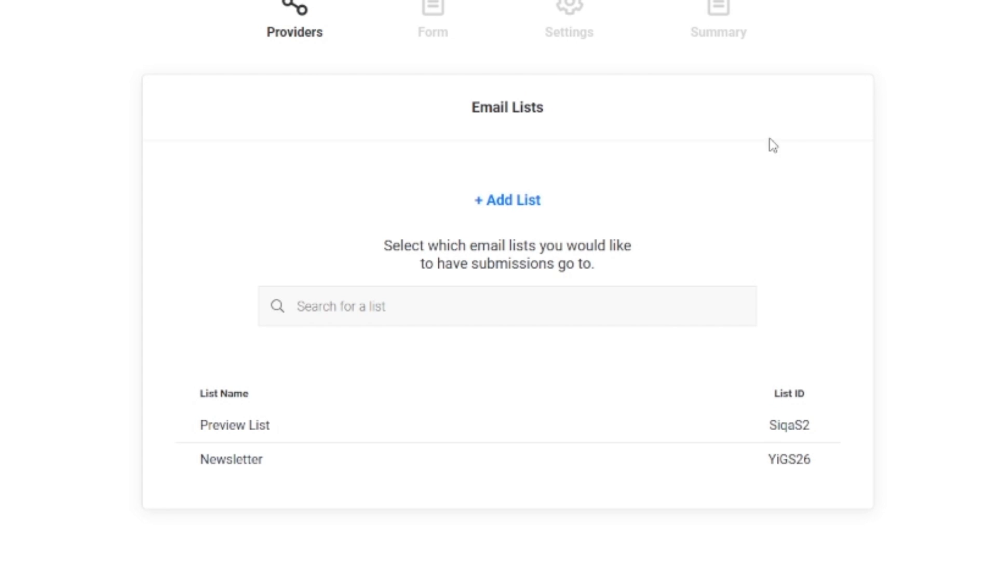
Step: Send form submissions to the Newsletter list and allow anyone to subscribe
left_click(231, 459)
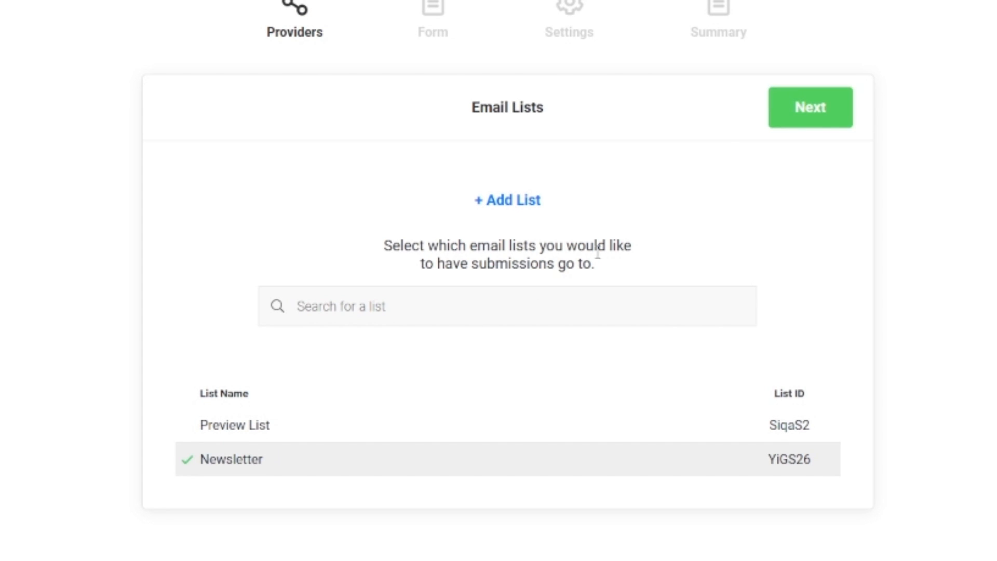
left_click(810, 108)
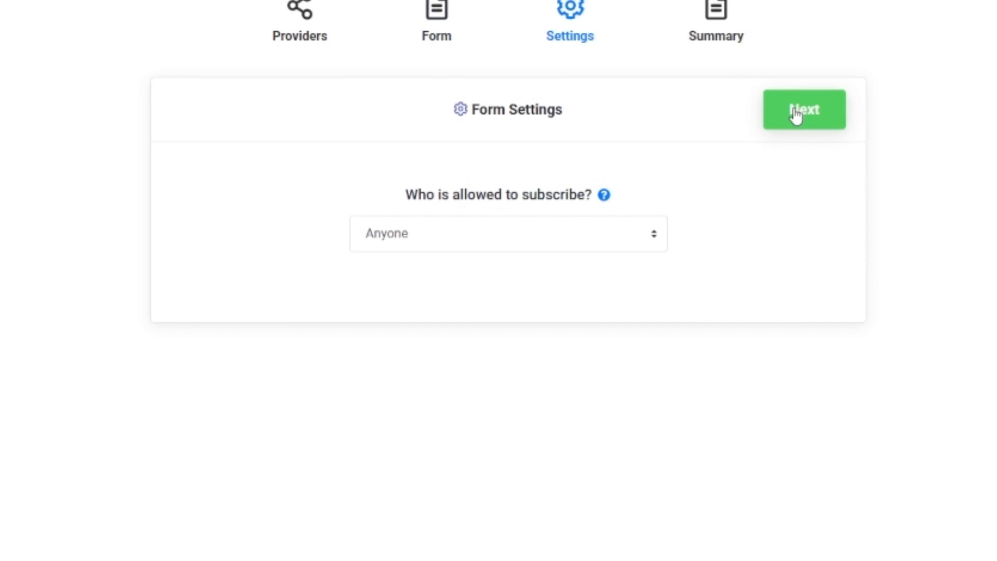
left_click(805, 109)
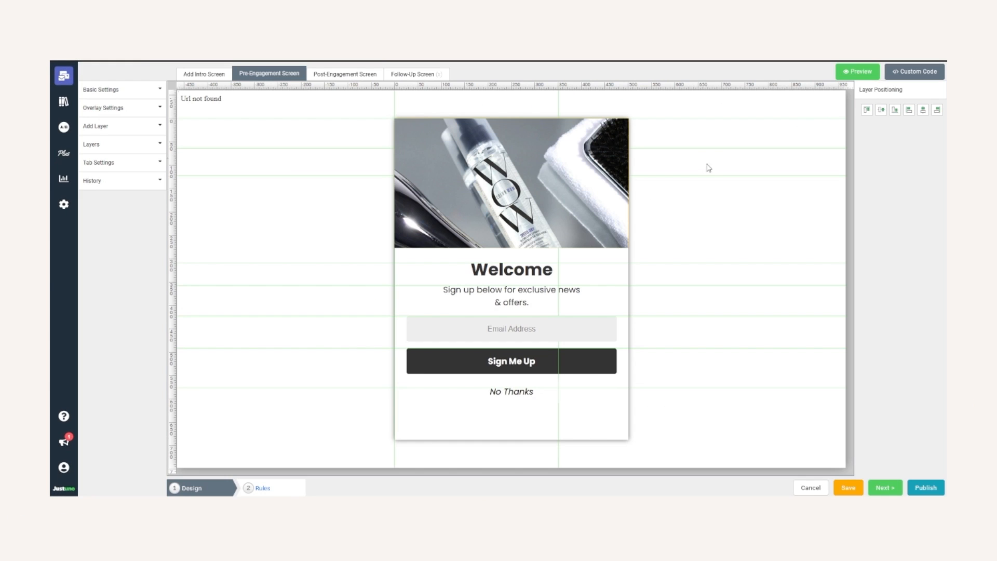
Step: Exit the design editor back to the promotions list
left_click(848, 488)
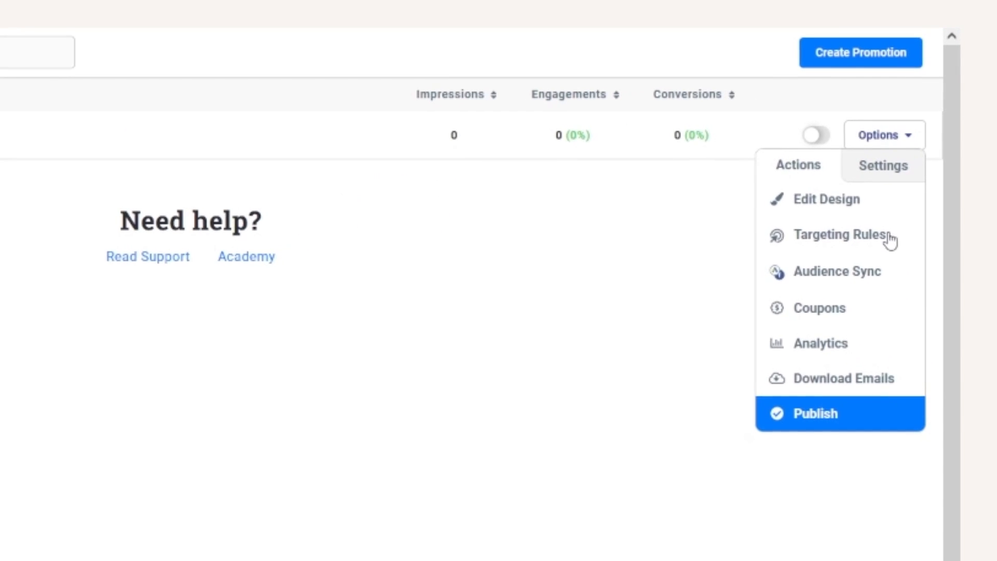
Step: Create a trigger ruleset showing the promotion to Email-source visitors, narrowed down by campaign
left_click(838, 235)
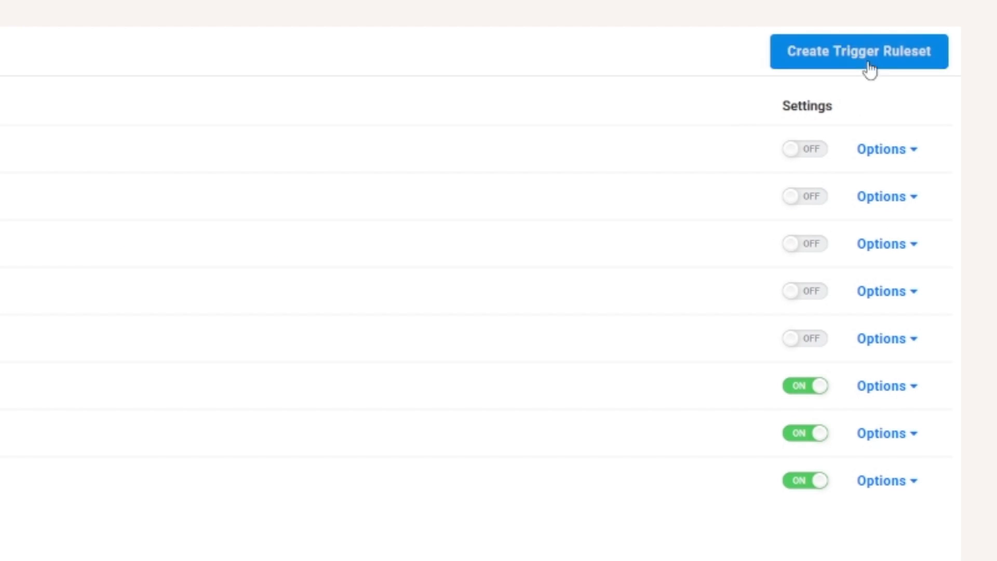
left_click(863, 52)
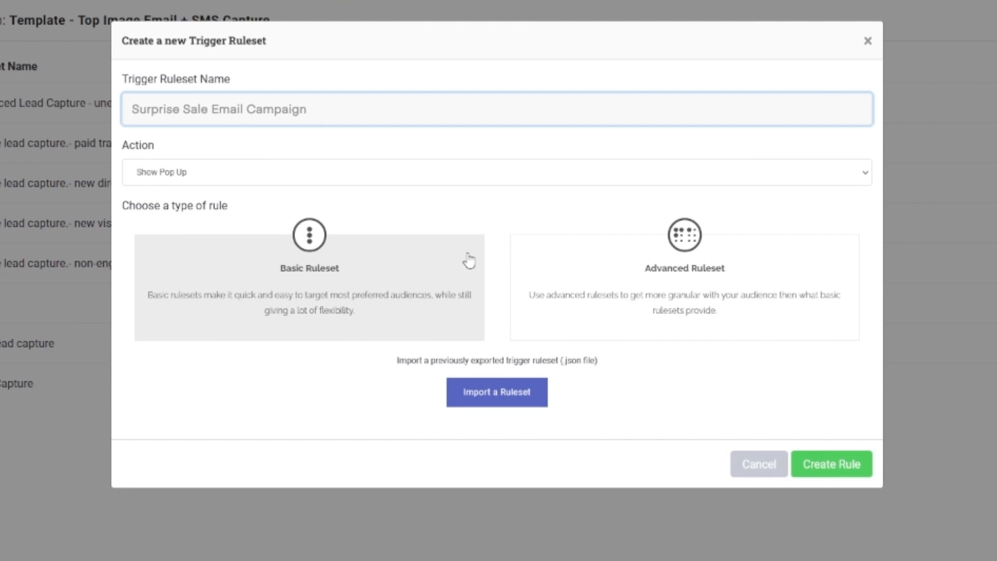
left_click(309, 281)
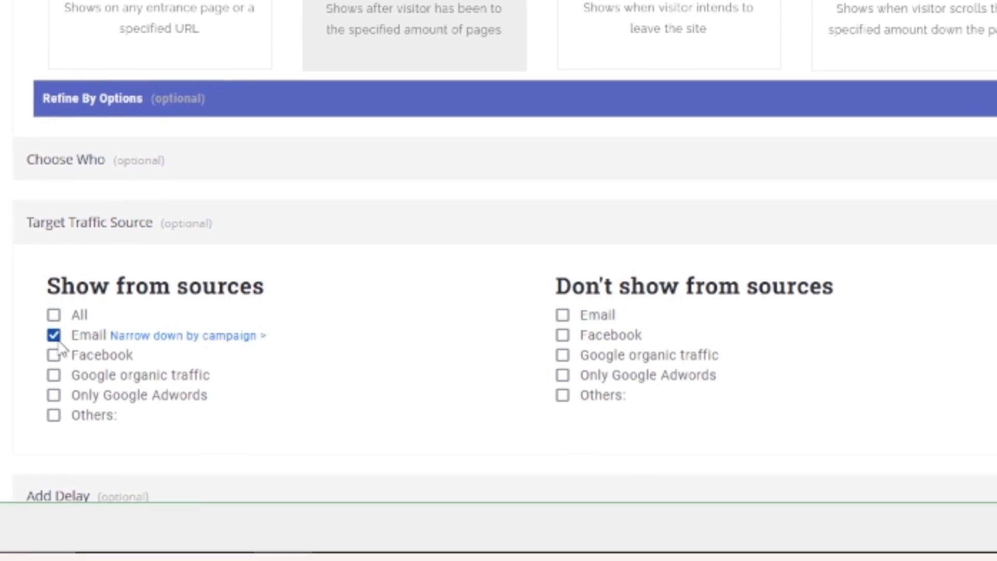
left_click(185, 335)
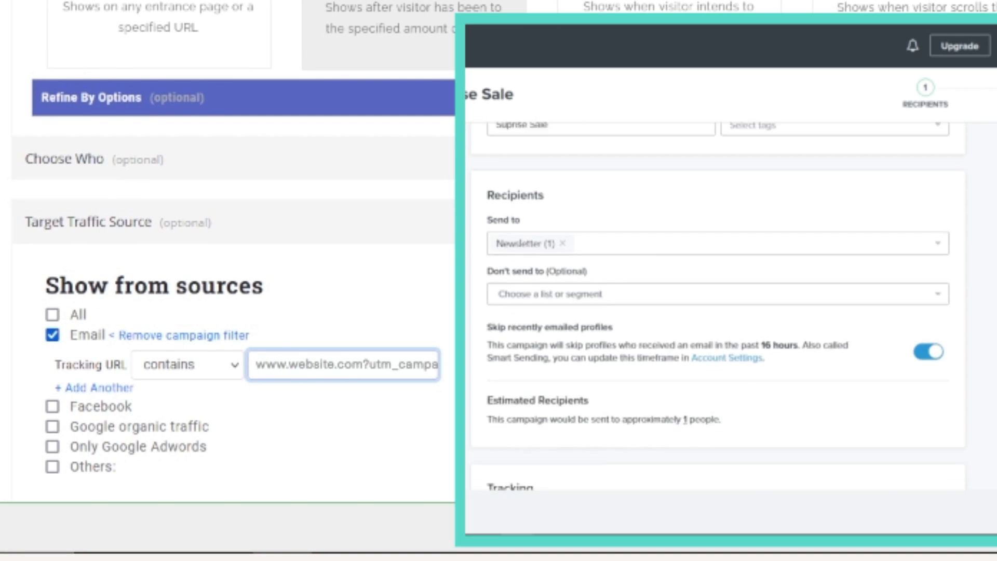
scroll("down", 3)
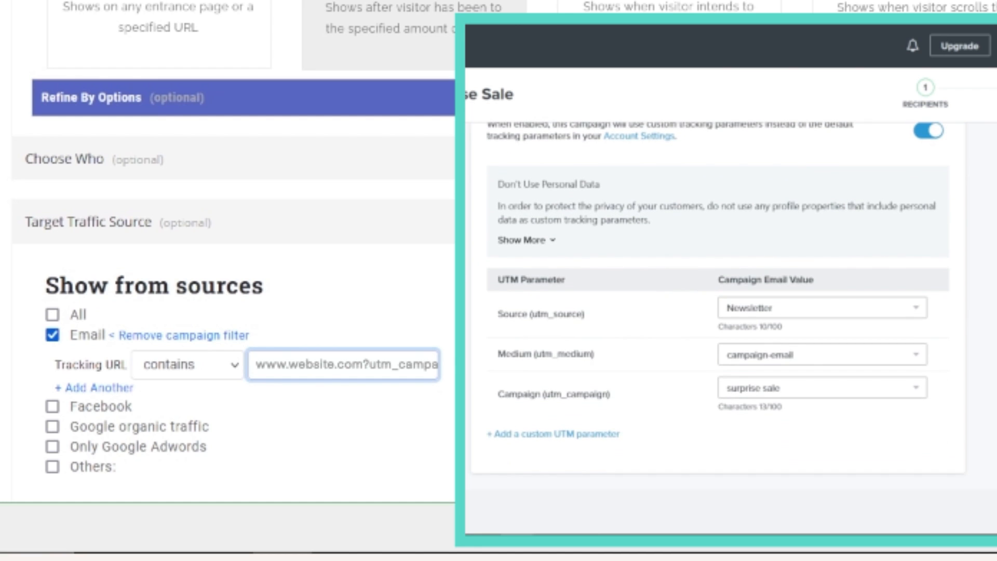
mouse_move(682, 328)
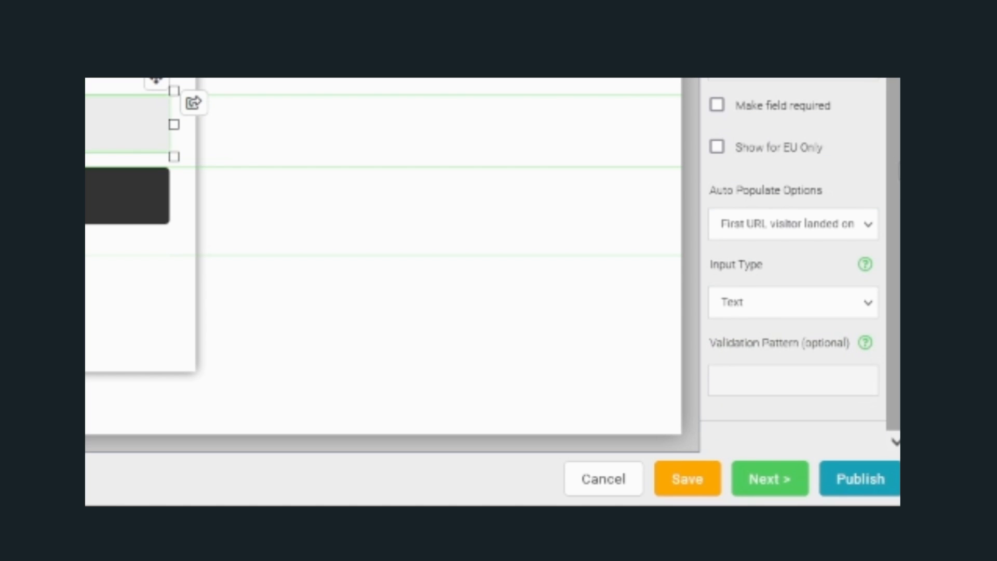
Step: Set the form field to auto-populate with the first URL the visitor landed on
left_click(793, 223)
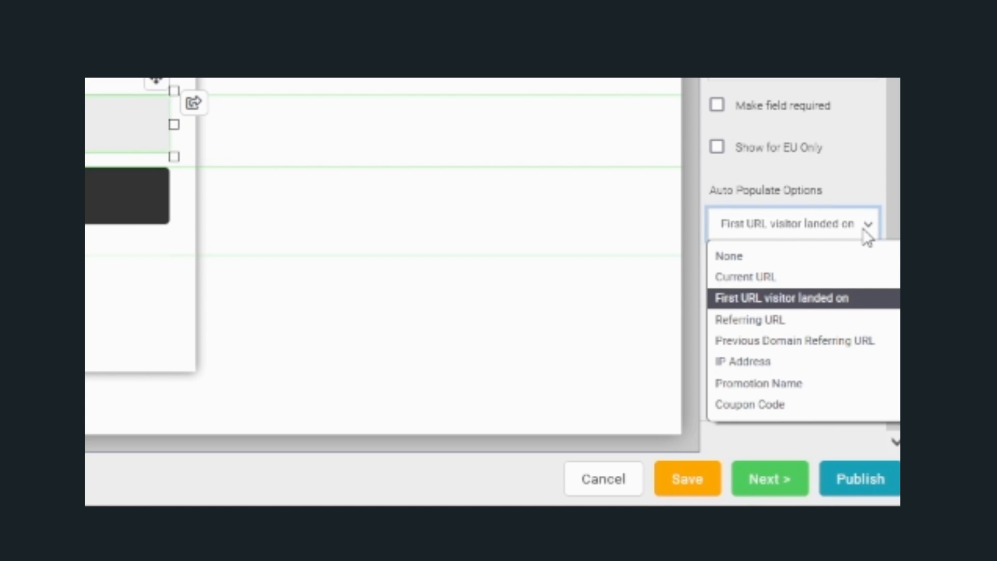